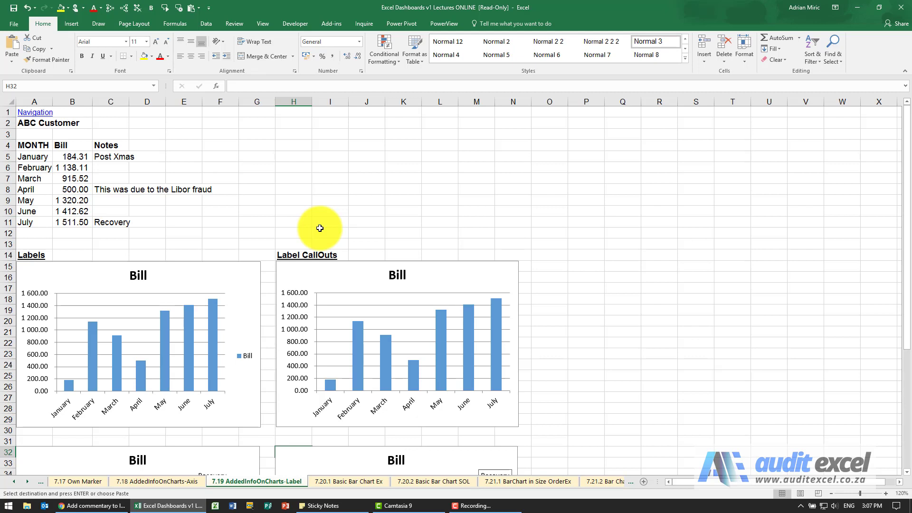
{"action": "mouse_move", "coordinate": [256, 206]}
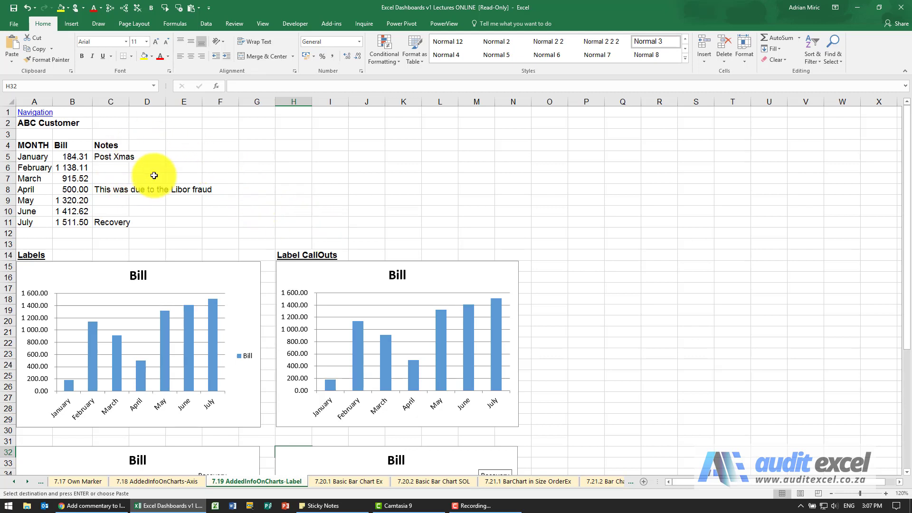
{"action": "mouse_move", "coordinate": [177, 287]}
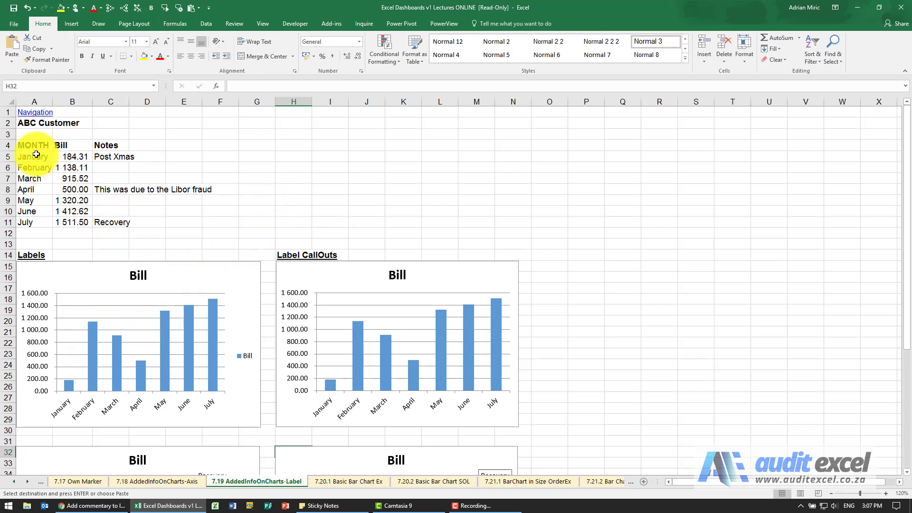
Step: Add value data labels above each bar of the Labels chart and bring up the full label settings
{"action": "left_click", "coordinate": [138, 343]}
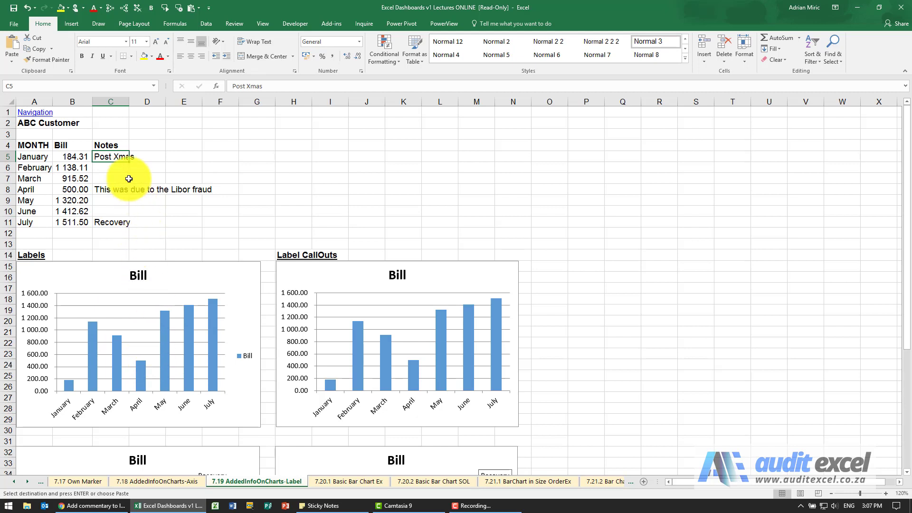
{"action": "mouse_move", "coordinate": [162, 317]}
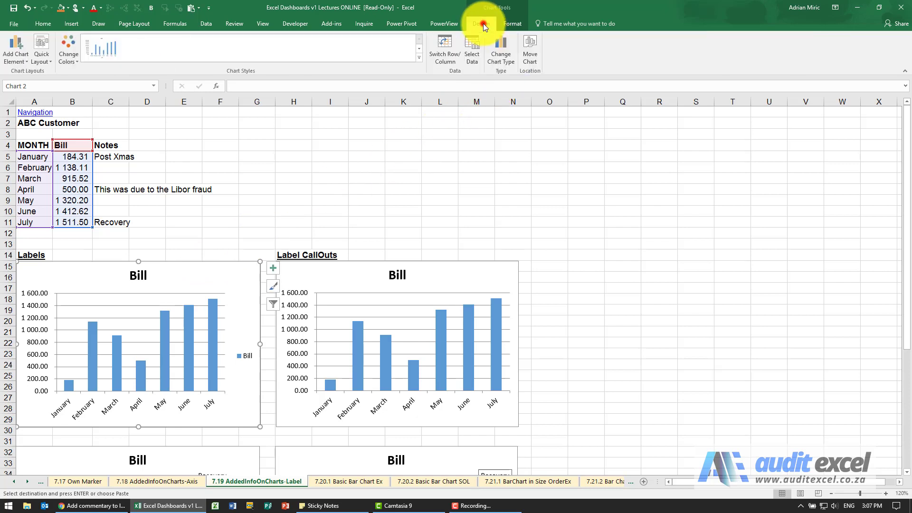
{"action": "left_click", "coordinate": [15, 49]}
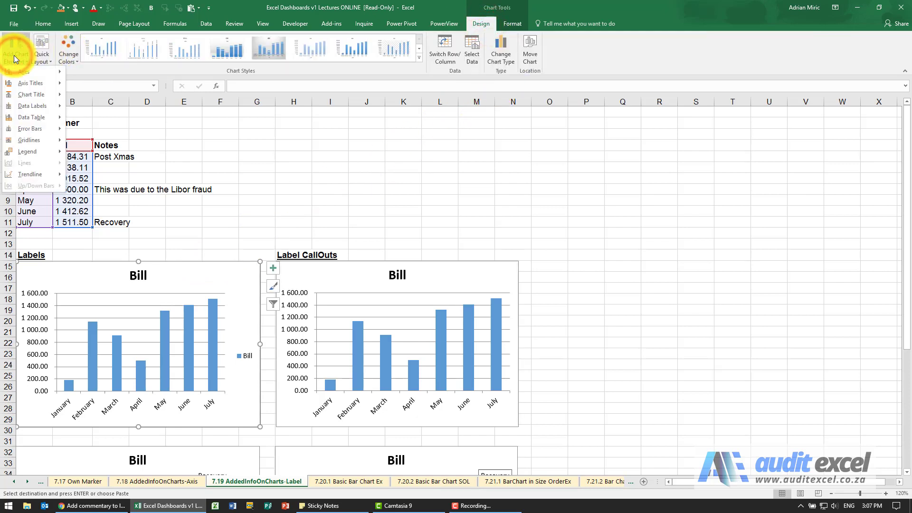
{"action": "left_click", "coordinate": [33, 106]}
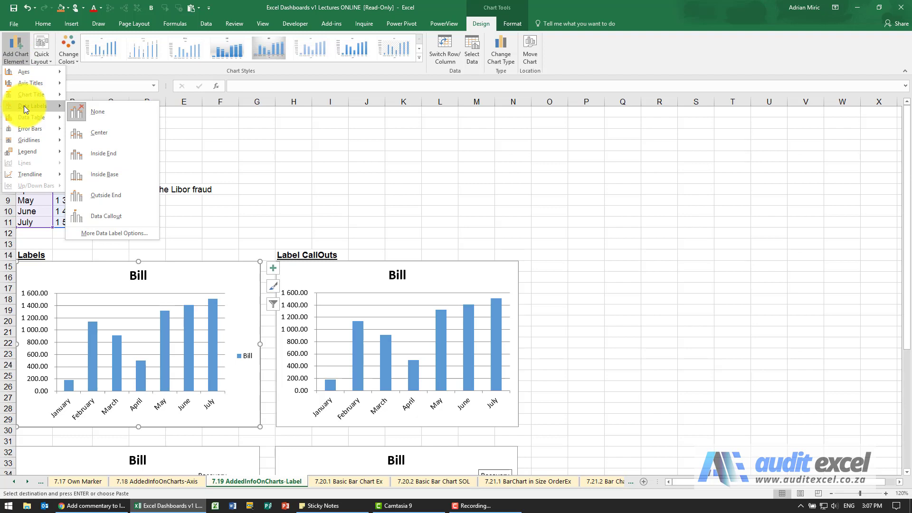
{"action": "left_click", "coordinate": [106, 195]}
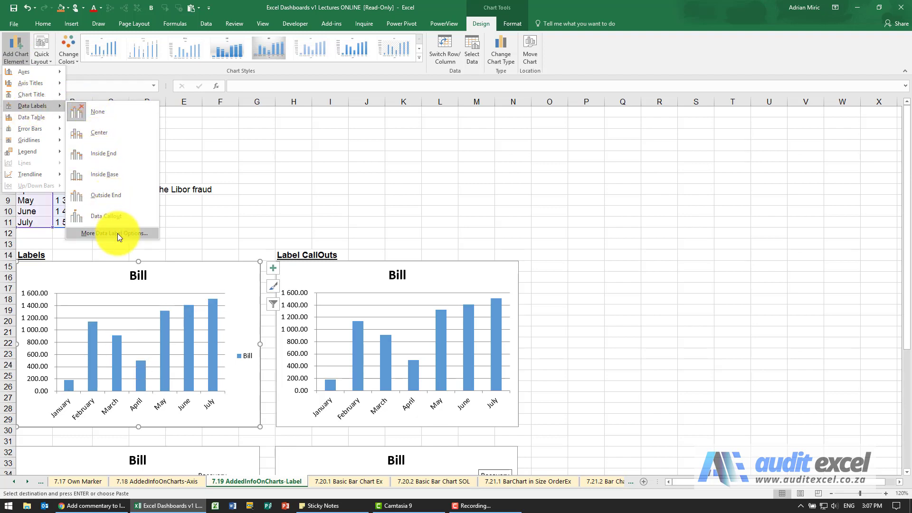
{"action": "left_click", "coordinate": [113, 234]}
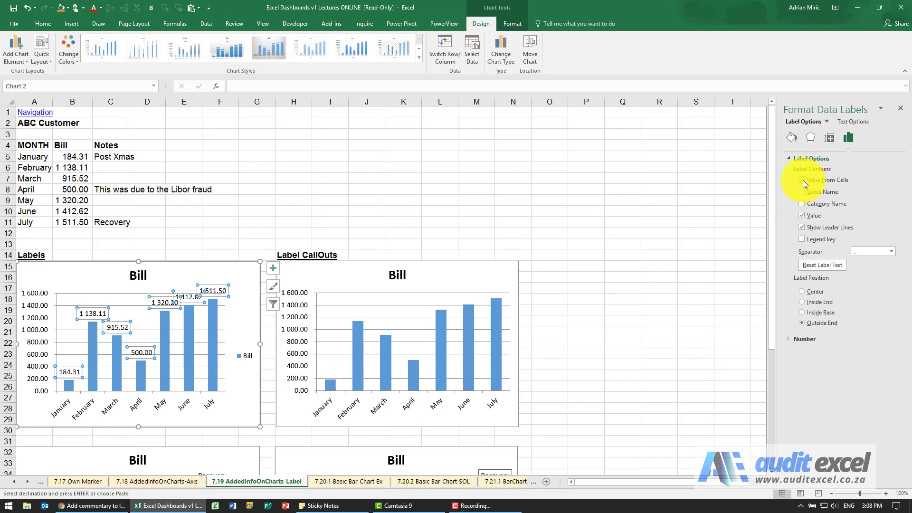
Step: Make the labels take their text from the Notes range C5:C11 and drop the bill values
{"action": "left_click", "coordinate": [801, 180]}
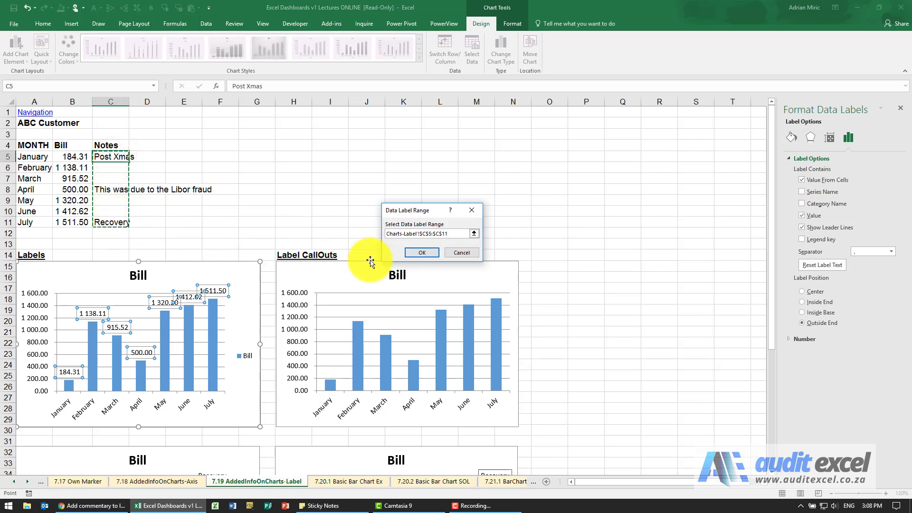
{"action": "left_click", "coordinate": [421, 253]}
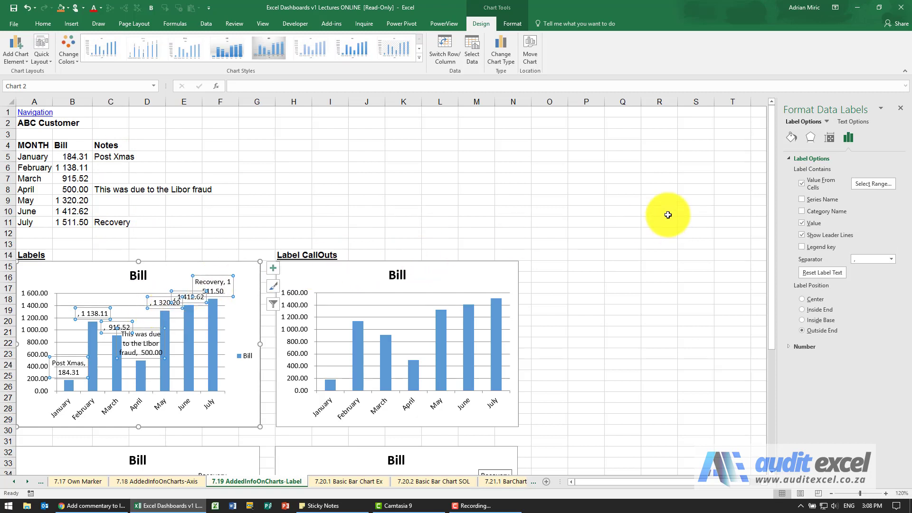
{"action": "left_click", "coordinate": [802, 222]}
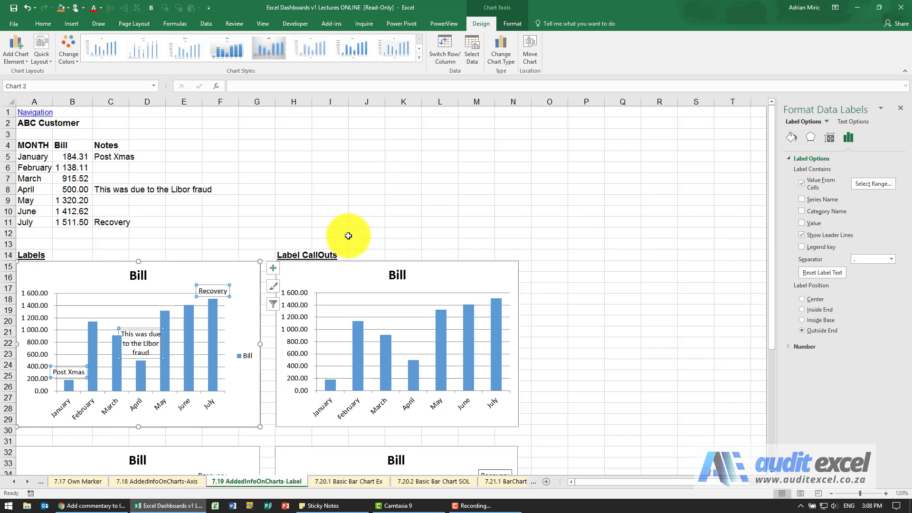
{"action": "mouse_move", "coordinate": [224, 231]}
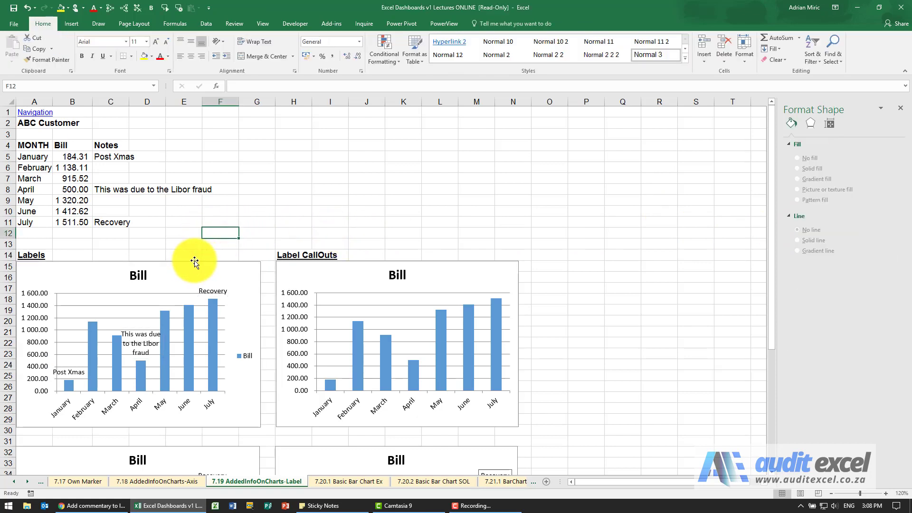
{"action": "mouse_move", "coordinate": [121, 256]}
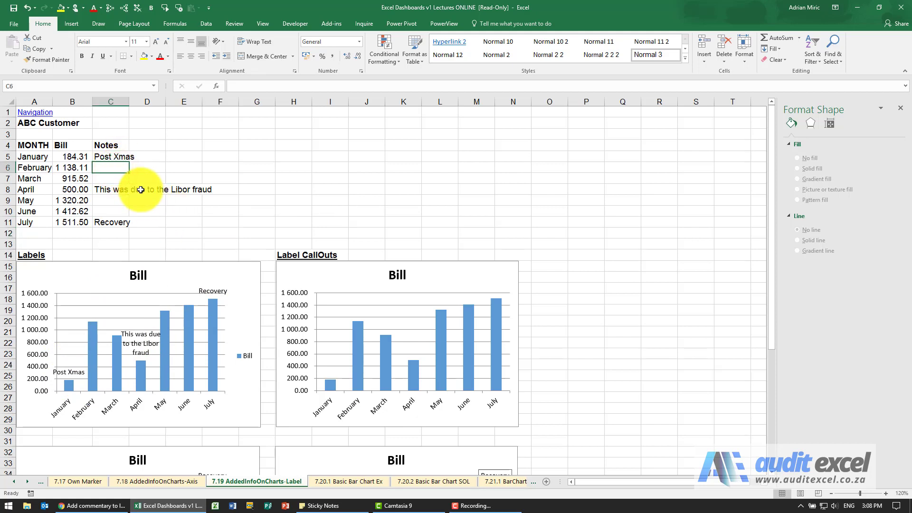
{"action": "type", "text": "Big Order"}
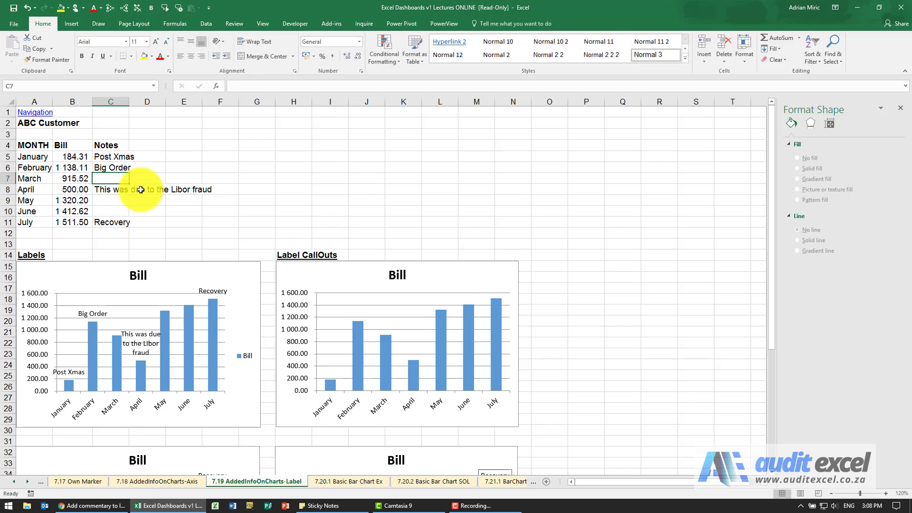
{"action": "mouse_move", "coordinate": [101, 323]}
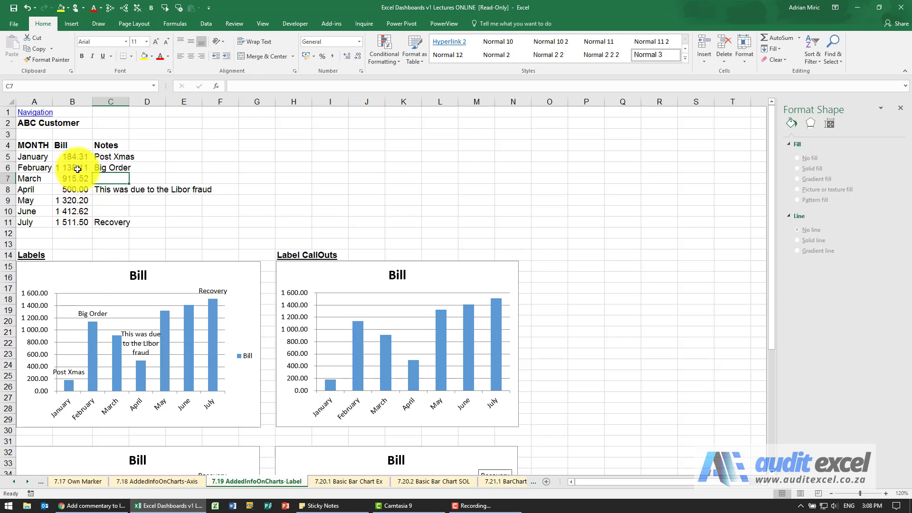
{"action": "left_click", "coordinate": [72, 167]}
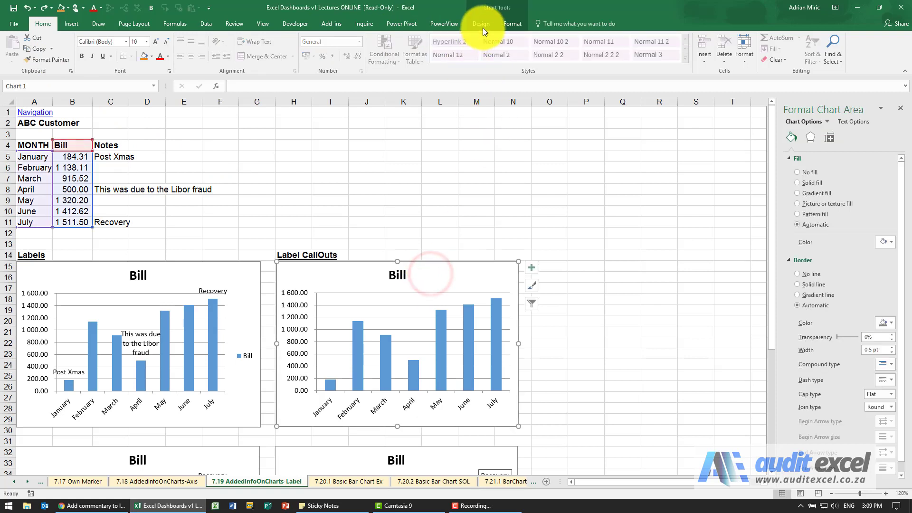
Step: Add Data Callout labels showing month and bill value to the Label CallOuts chart
{"action": "left_click", "coordinate": [480, 23]}
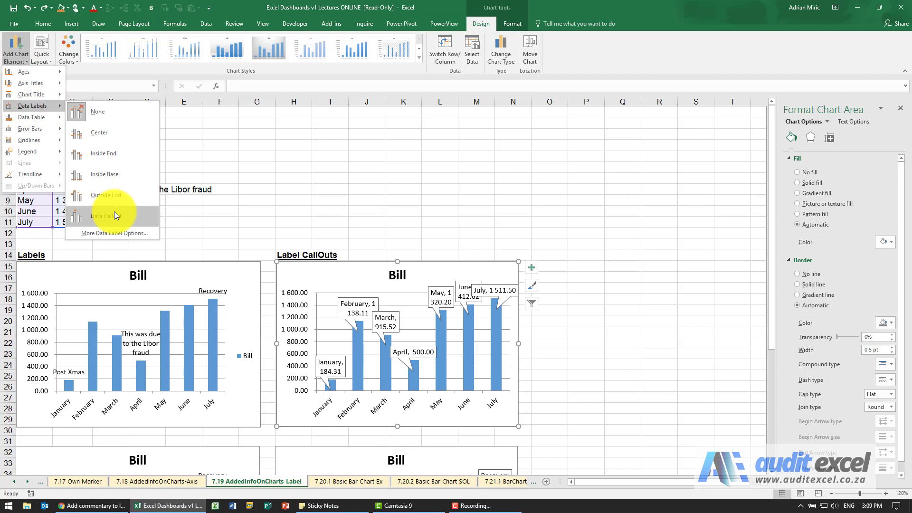
{"action": "left_click", "coordinate": [114, 211]}
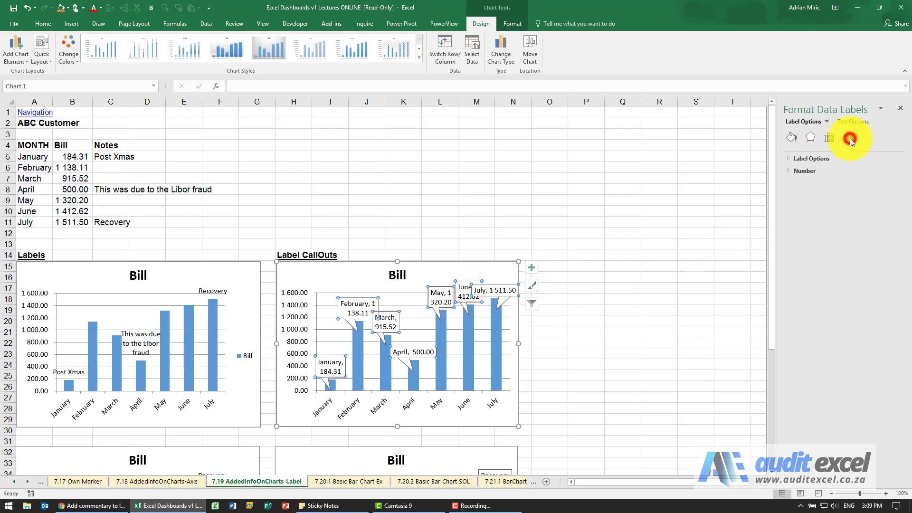
Step: Make the callouts take text from Notes cells C5:C11 and drop the month names and bill values
{"action": "left_click", "coordinate": [790, 137]}
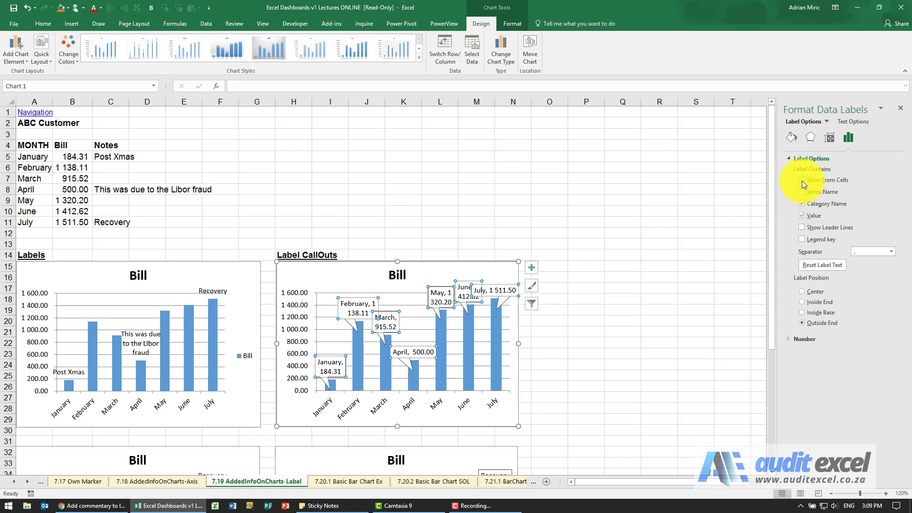
{"action": "left_click", "coordinate": [801, 179]}
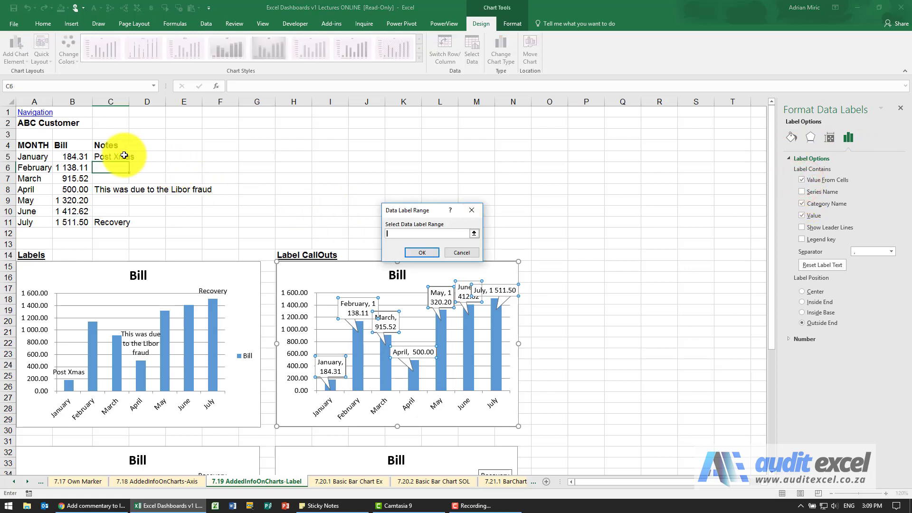
{"action": "left_click_drag", "start_coordinate": [110, 156], "coordinate": [110, 222]}
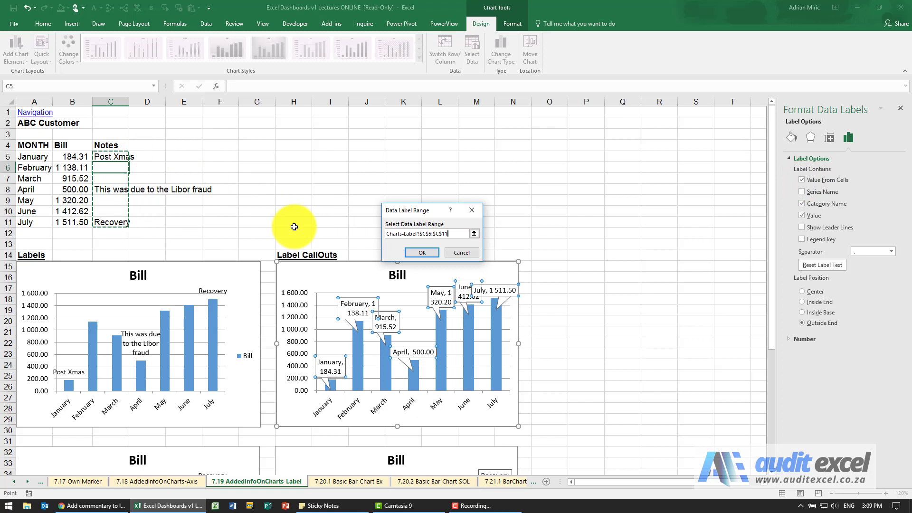
{"action": "left_click", "coordinate": [421, 252]}
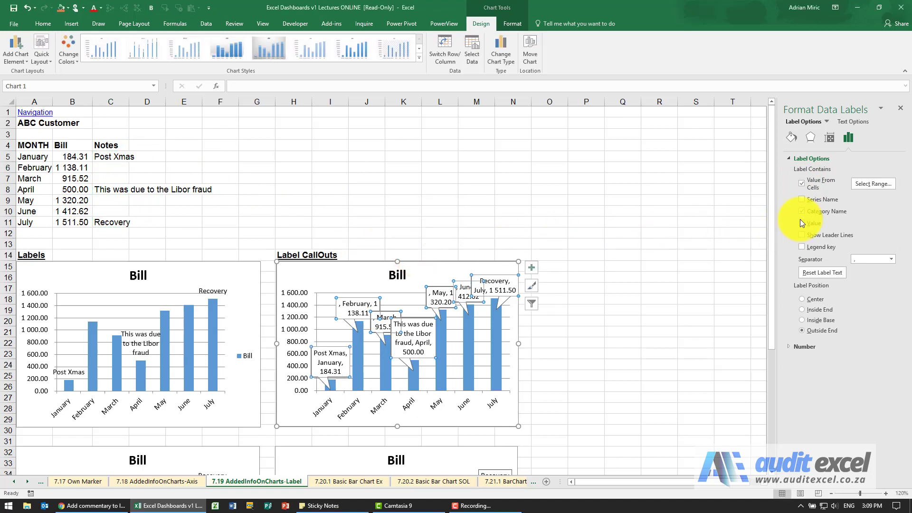
{"action": "left_click", "coordinate": [803, 211]}
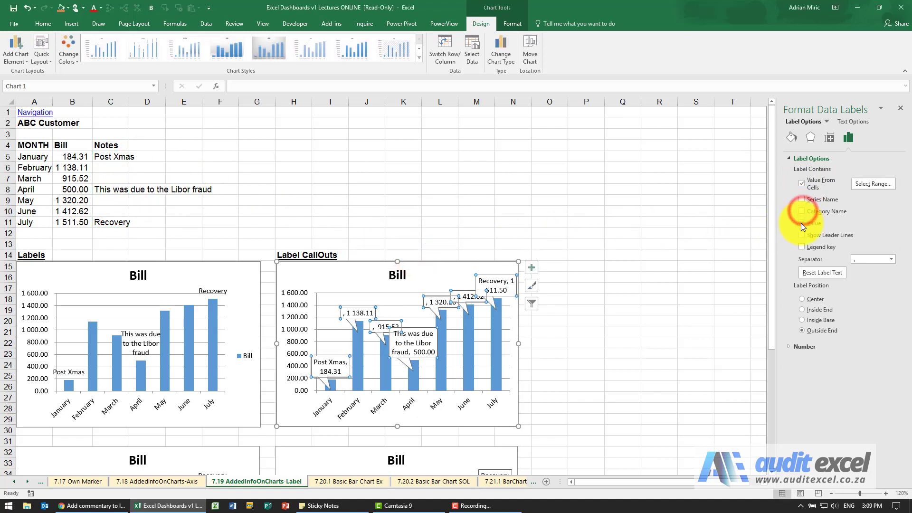
{"action": "left_click", "coordinate": [801, 222]}
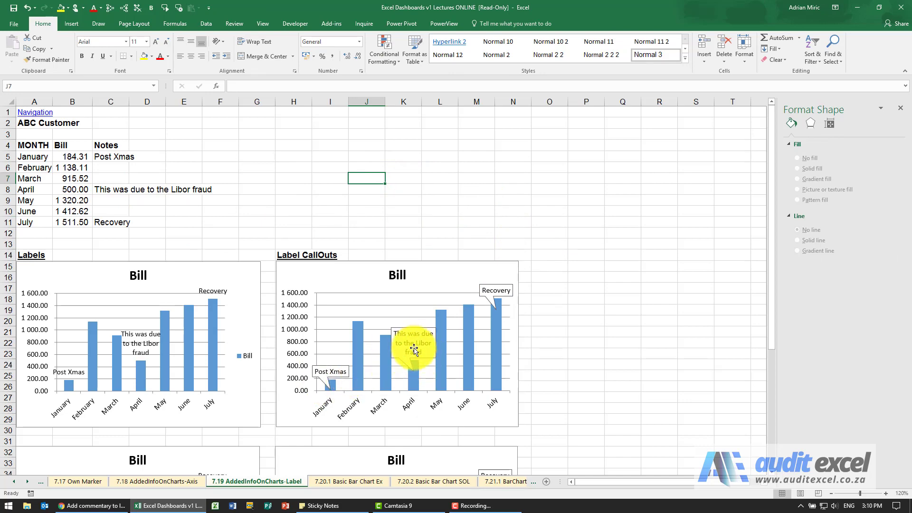
{"action": "scroll", "scroll_direction": "down", "scroll_amount": 3}
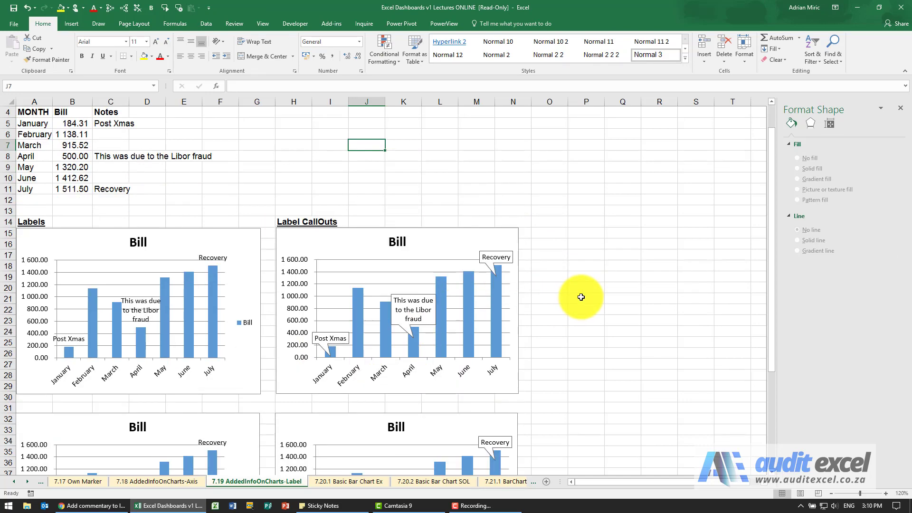